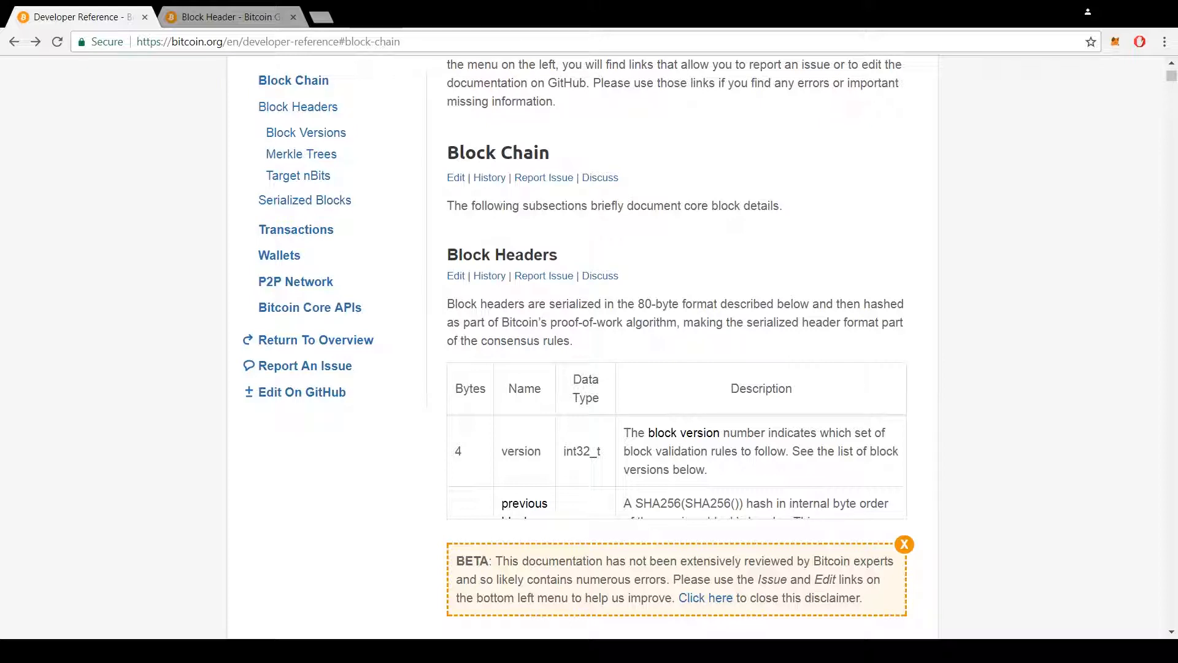
Scroll the libbitcoin-consensus repository, then return to the Developer Reference Block Chain section.
scroll("up", 3)
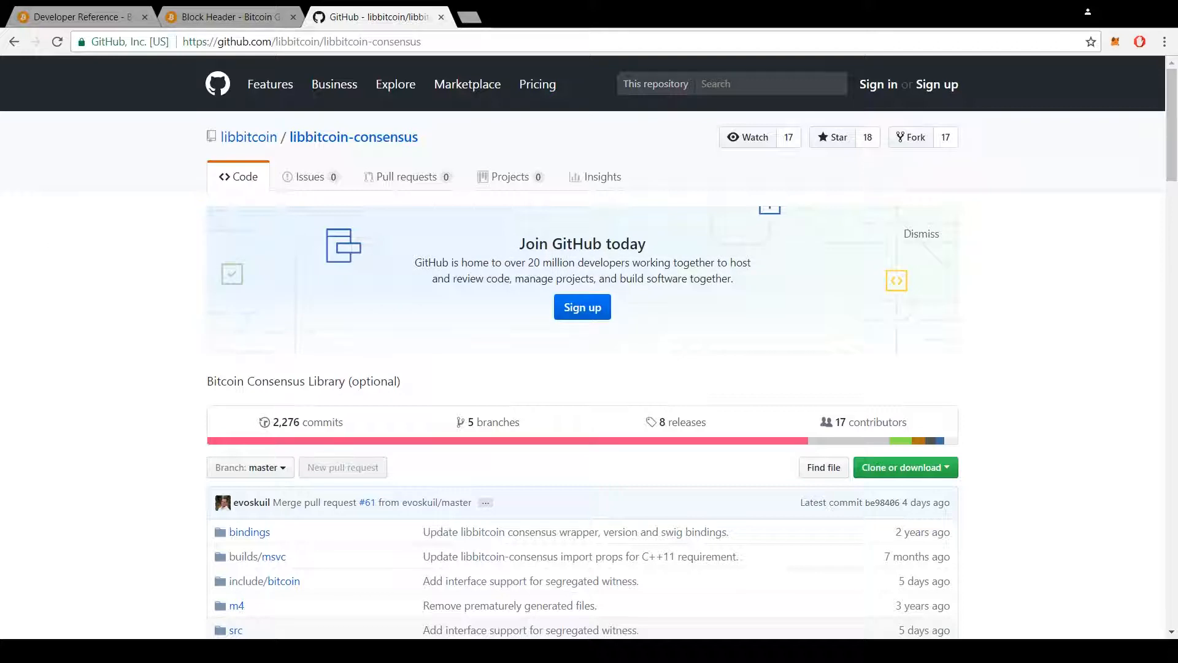
left_click(75, 16)
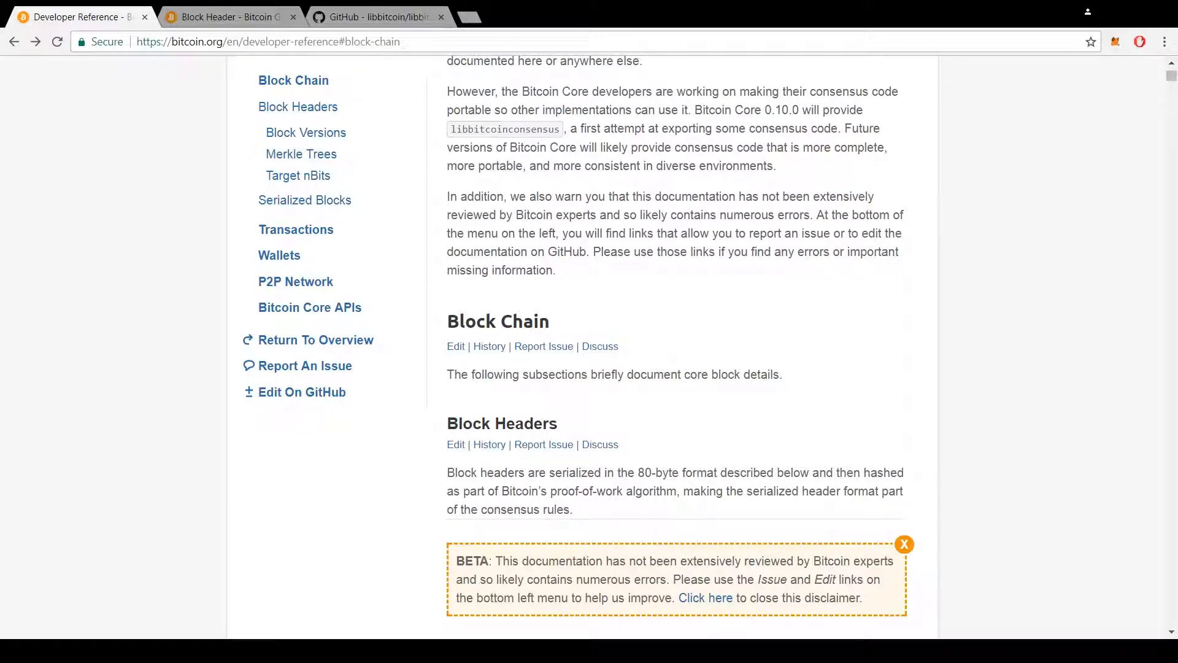